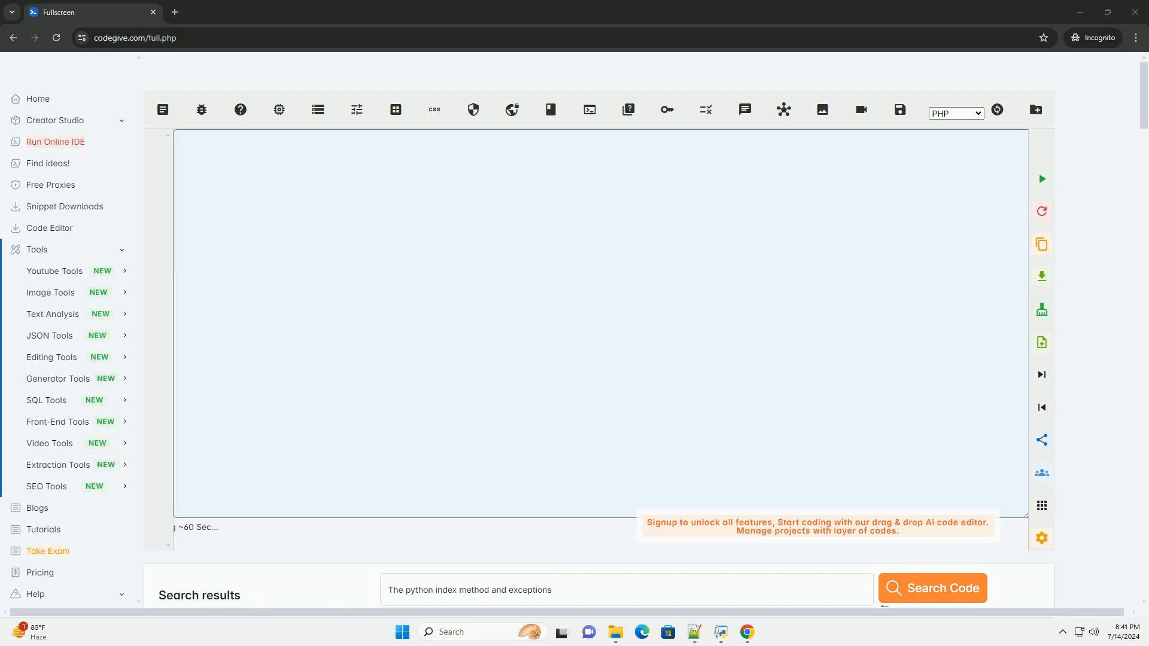
# Trigger generation of the index() explanation with syntax list.index(value, start, end) and parameters.
pyautogui.click(931, 588)
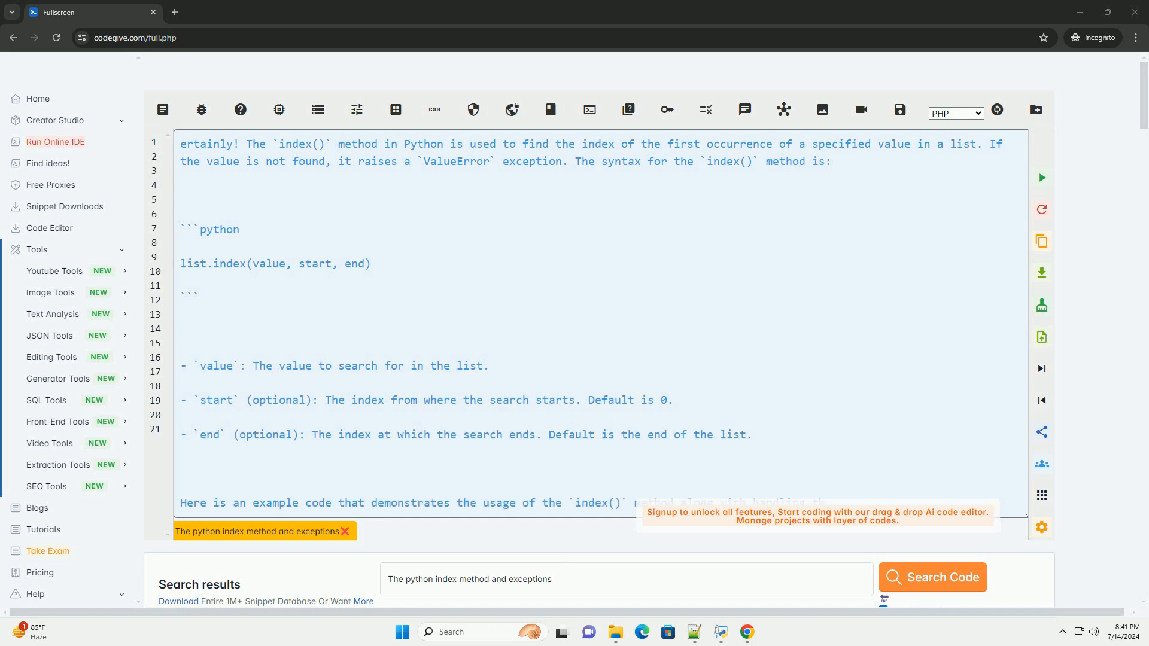
# Follow the streaming example: fruits list with try/except ValueError lookups for 'apple' and 'mango'.
pyautogui.scroll(-3)
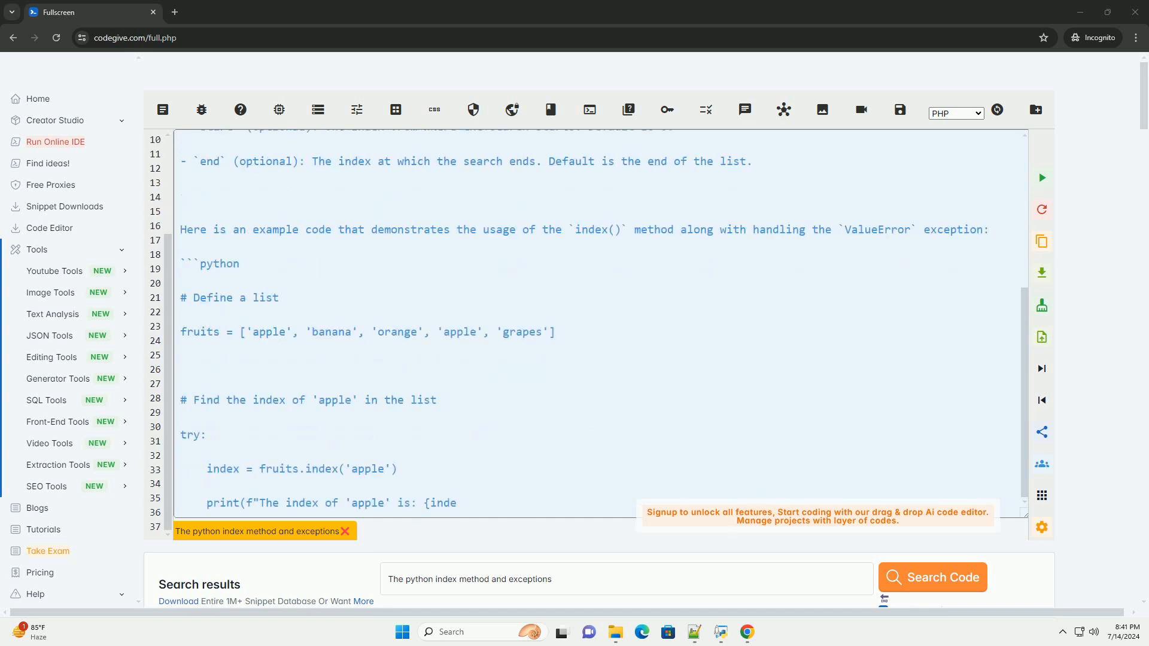
pyautogui.scroll(-3)
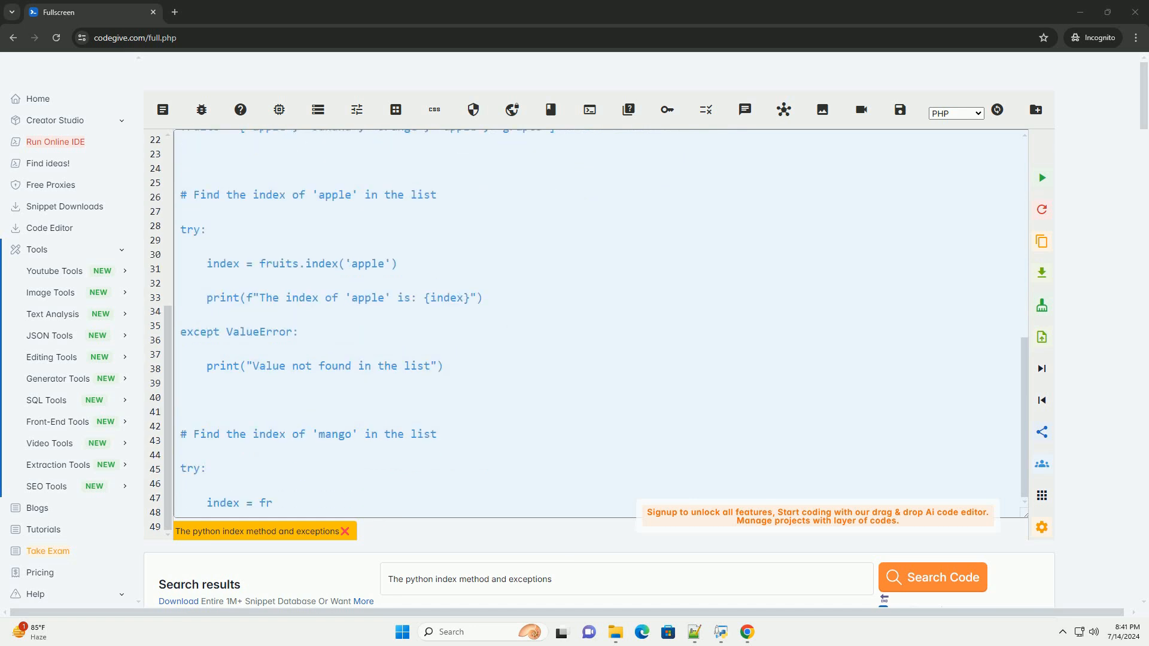
pyautogui.scroll(-3)
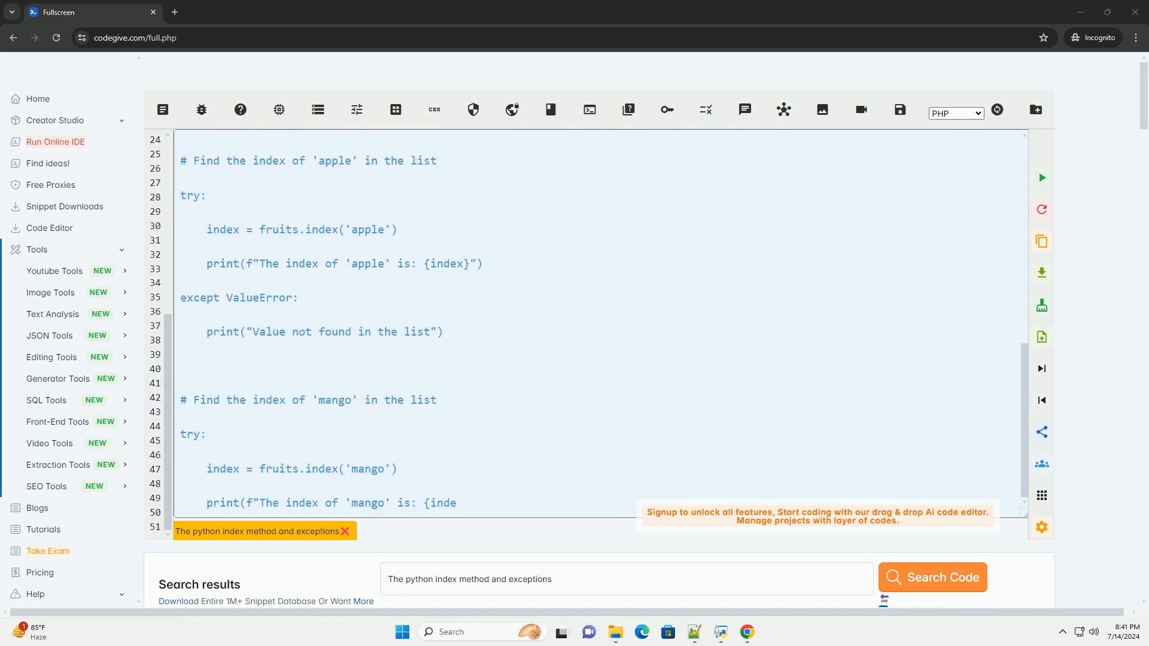
pyautogui.scroll(-3)
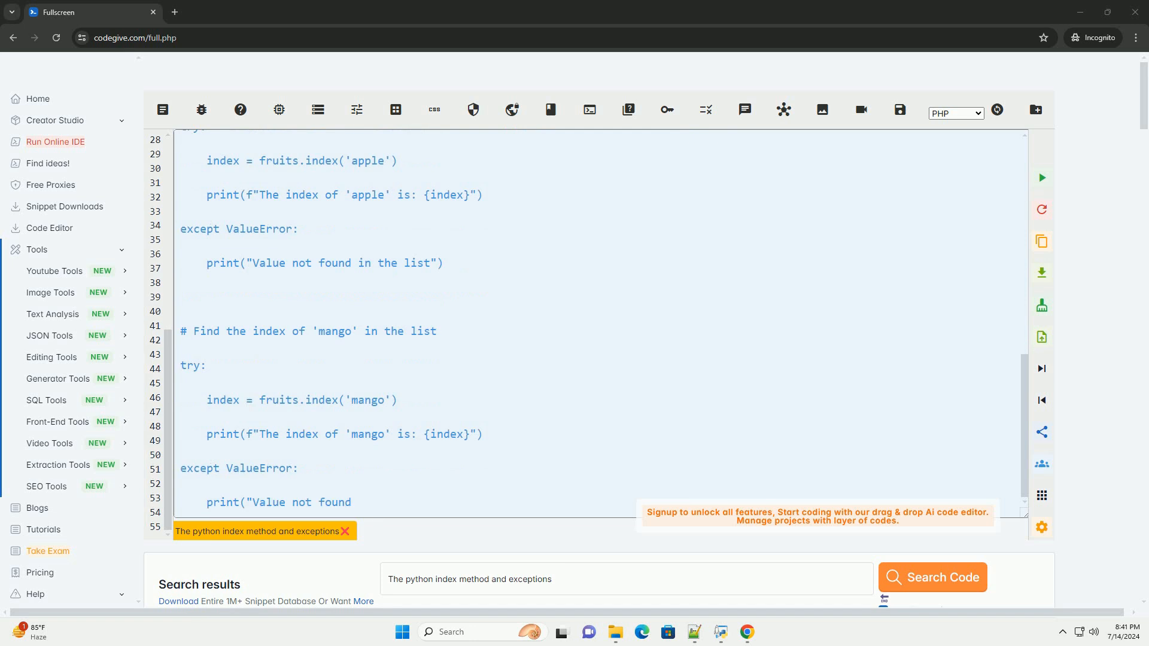
pyautogui.scroll(-3)
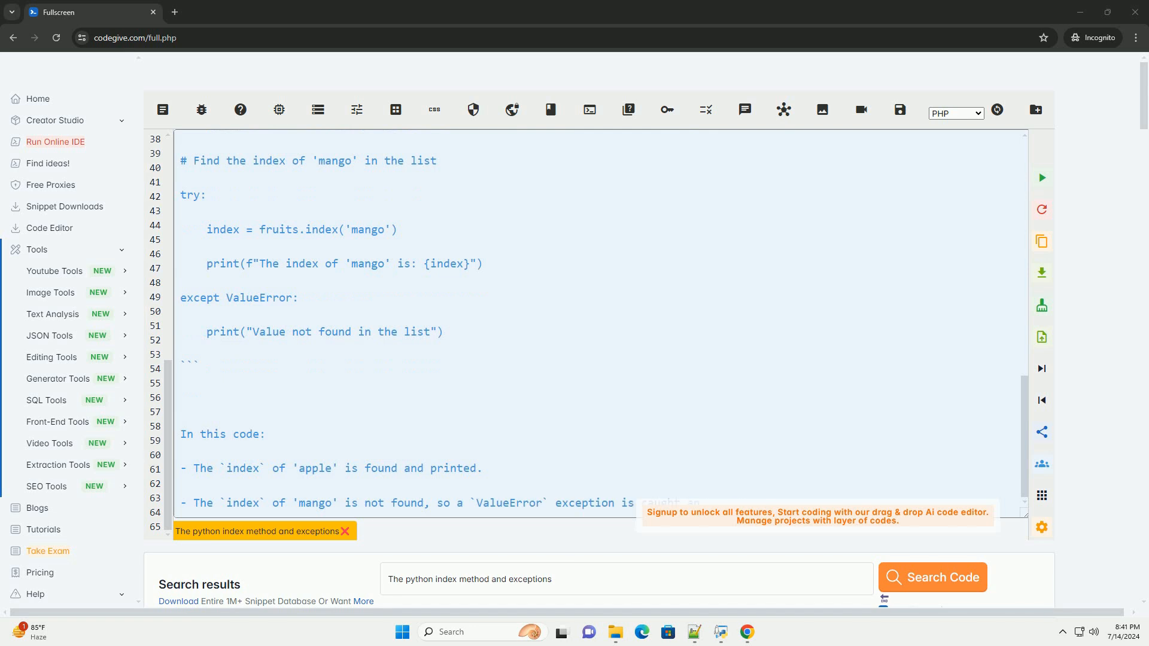
# Follow the 'In this code' notes on printed output and the reminder to handle exceptions.
pyautogui.scroll(-3)
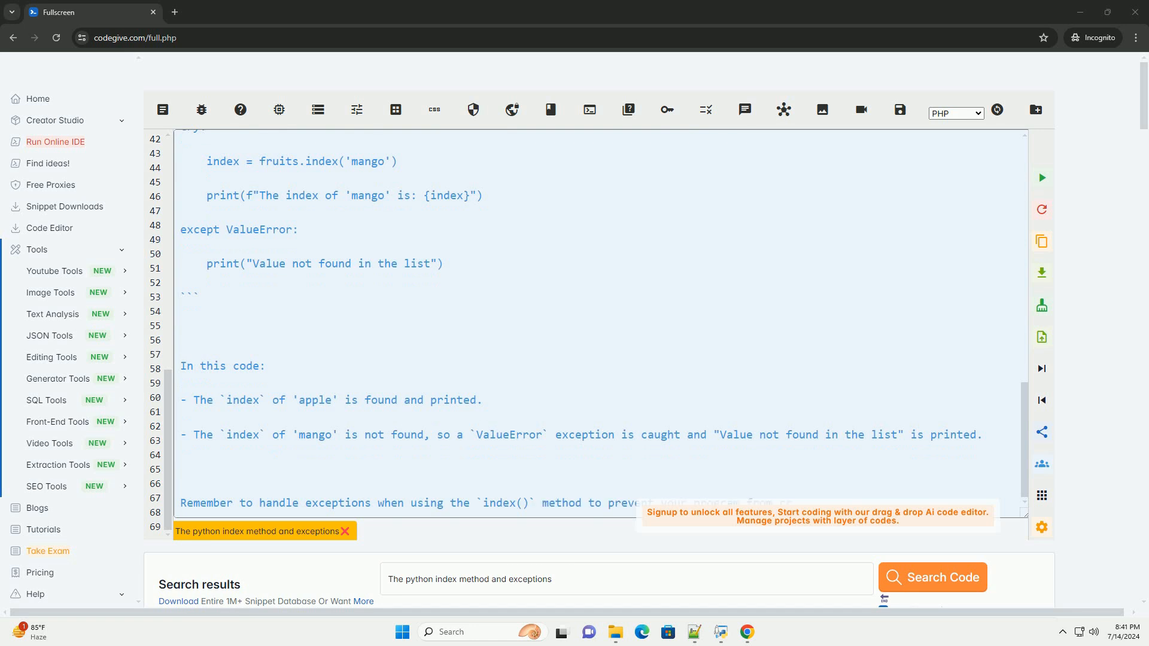
pyautogui.scroll(-3)
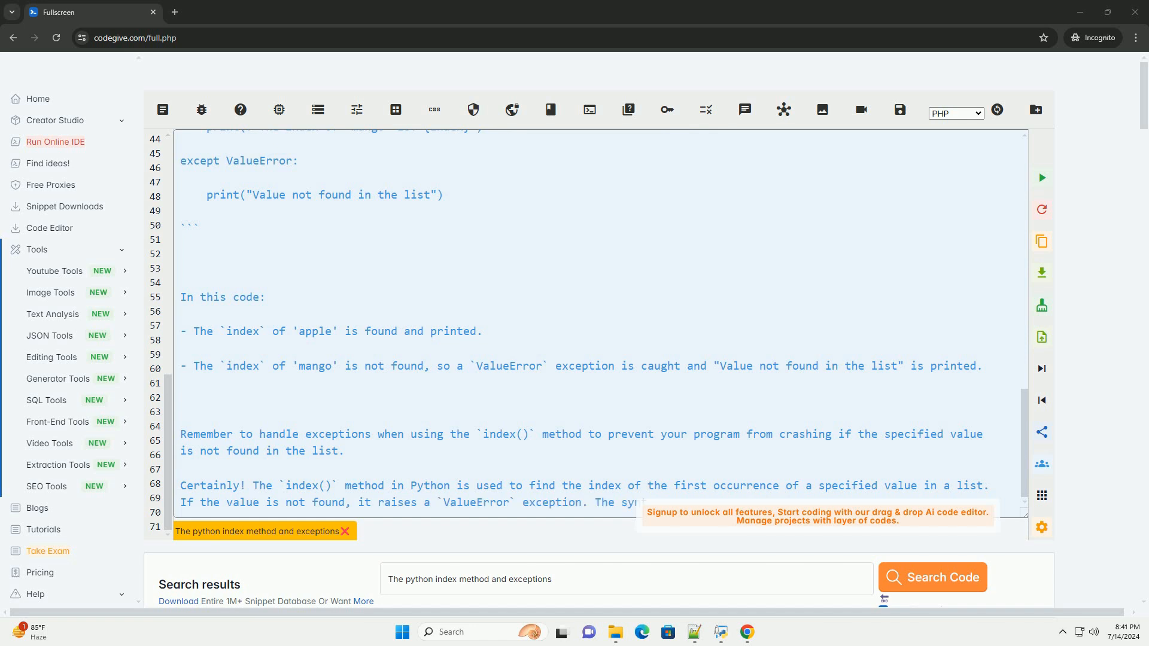
pyautogui.scroll(-3)
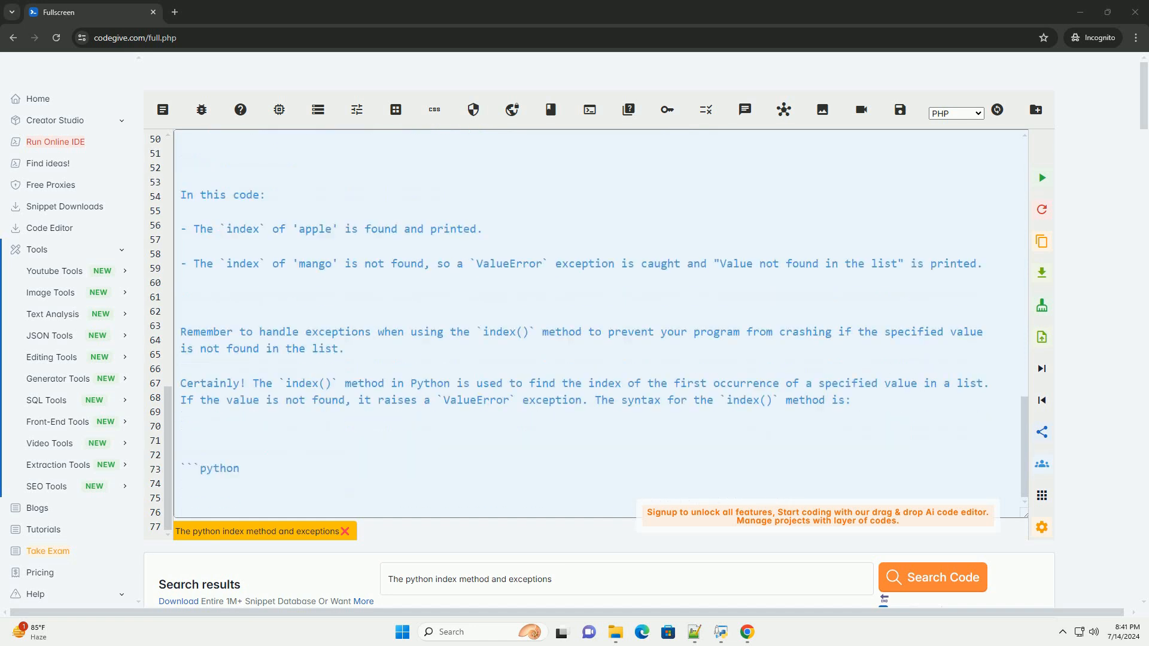
# Follow the repeated list.index(value, start, end) syntax, parameter descriptions and example intro.
pyautogui.scroll(-3)
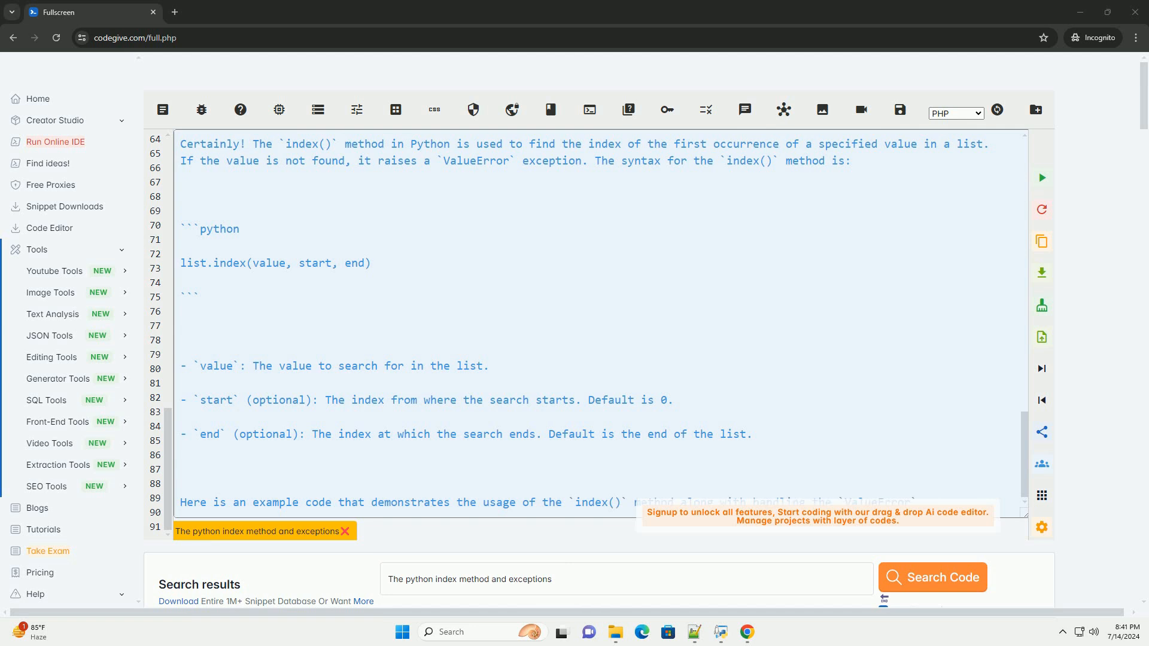
pyautogui.scroll(-3)
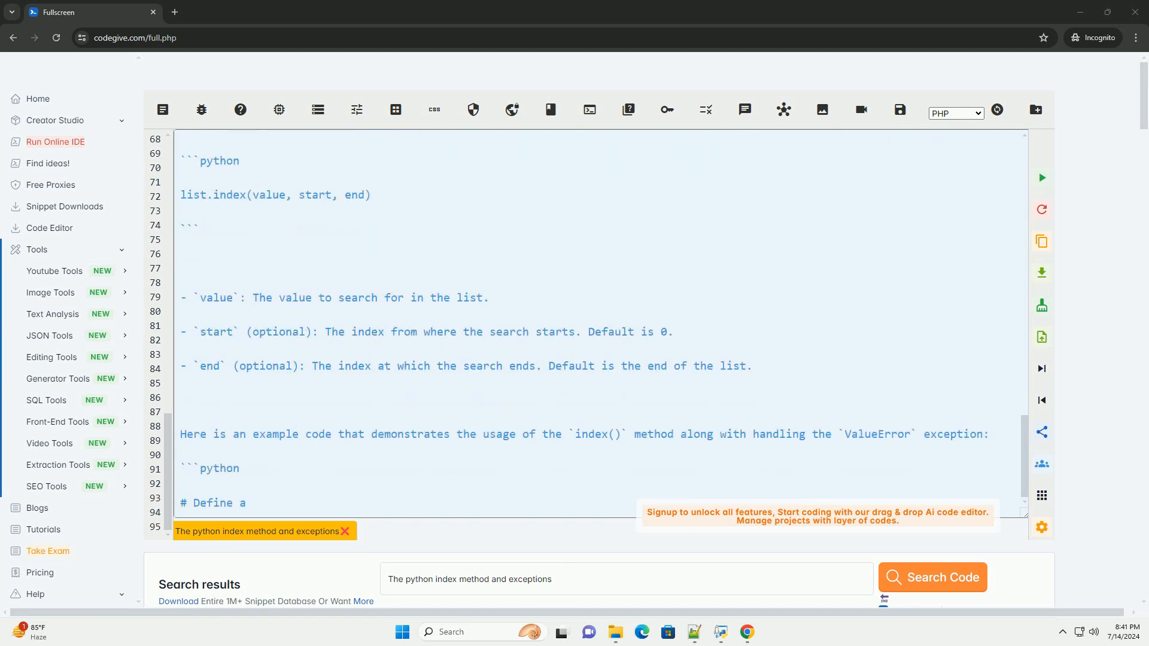